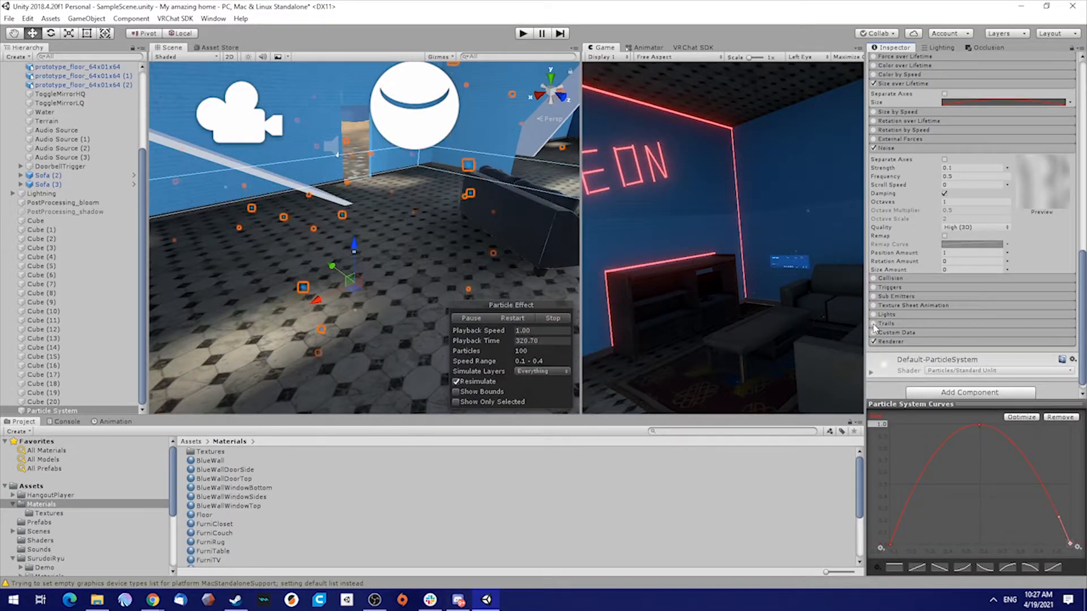
Step: Enable the Trails module with width 0.3 and expand the Renderer settings
click(873, 323)
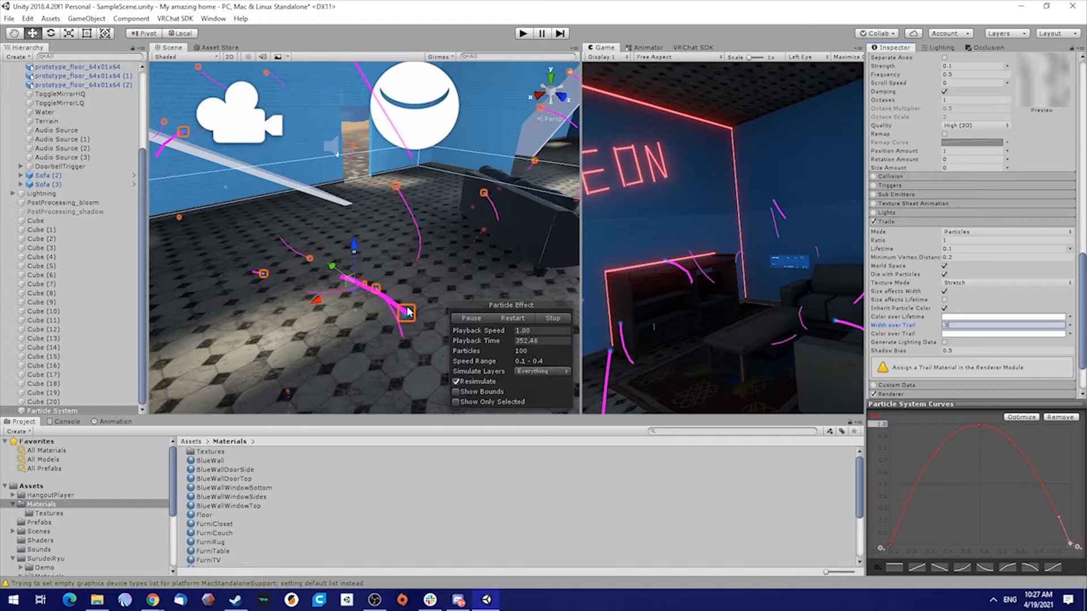
click(189, 441)
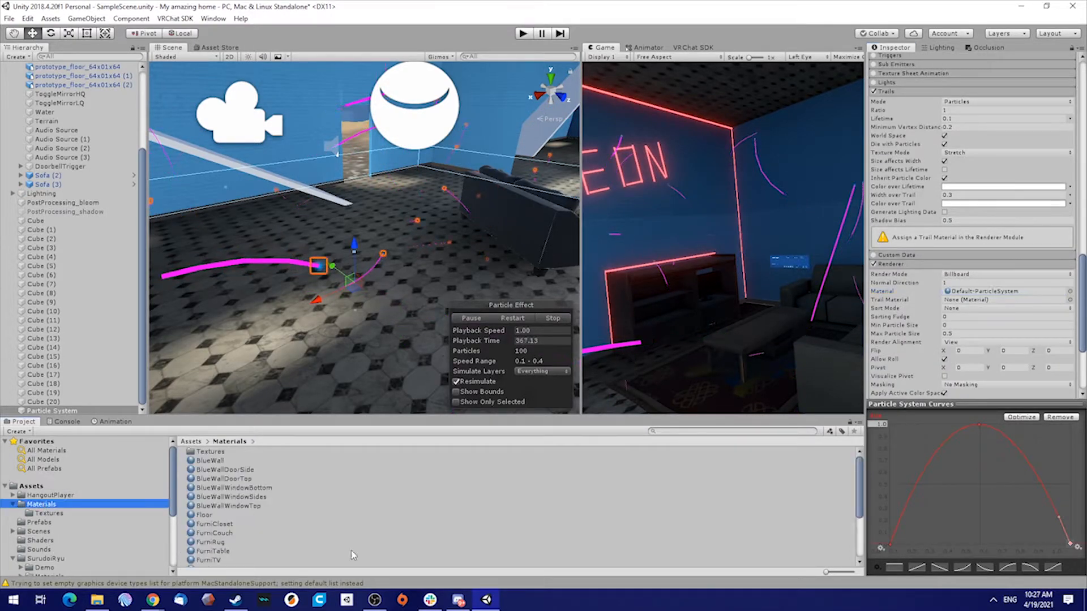
Step: Create a new material named Particle in the Materials folder
right_click(214, 523)
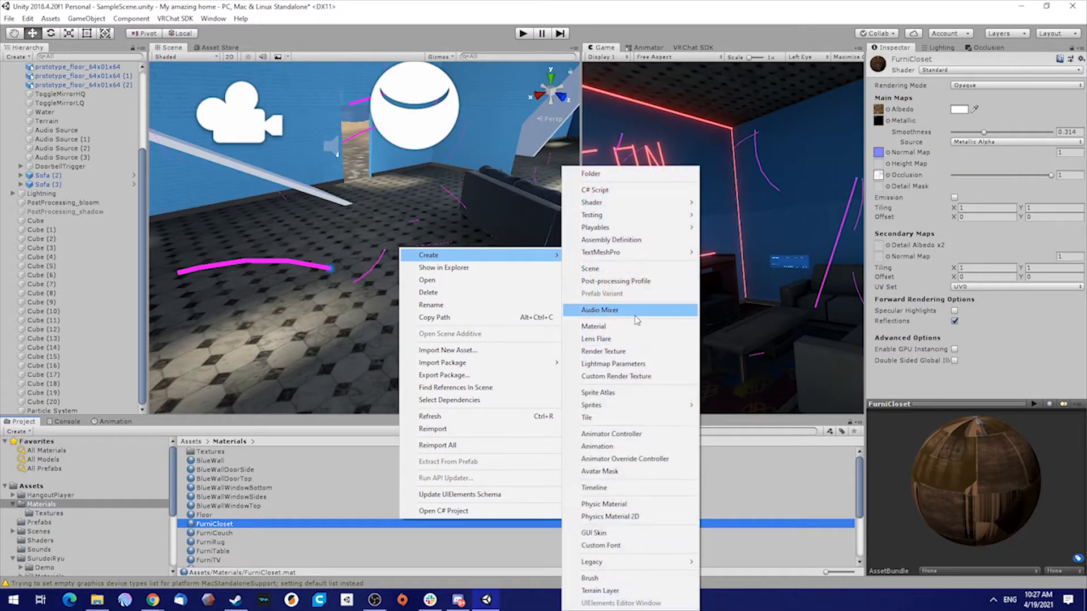
click(593, 326)
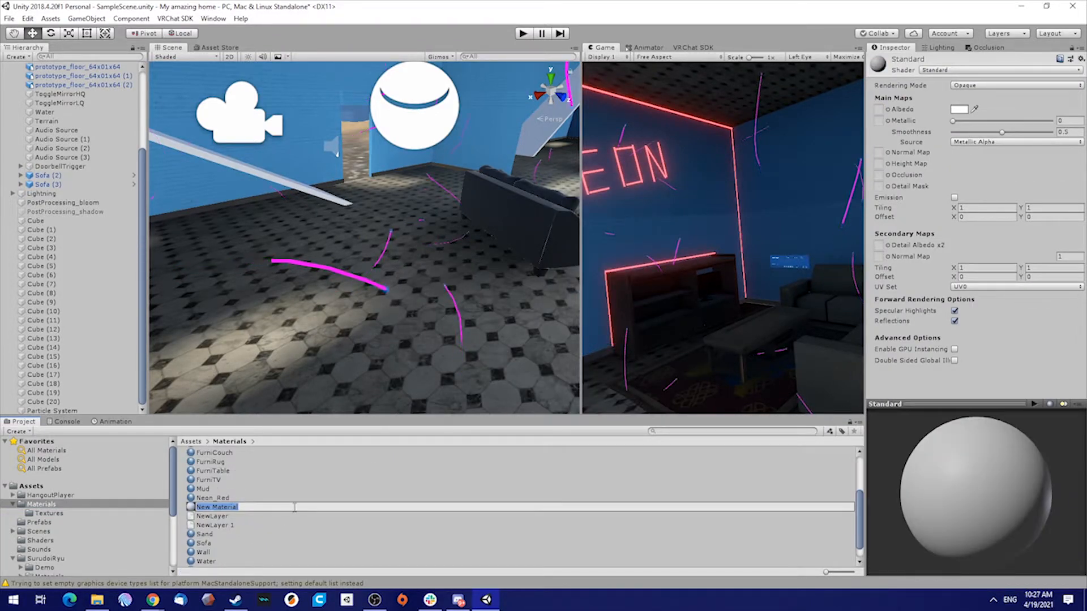
text(Particle)
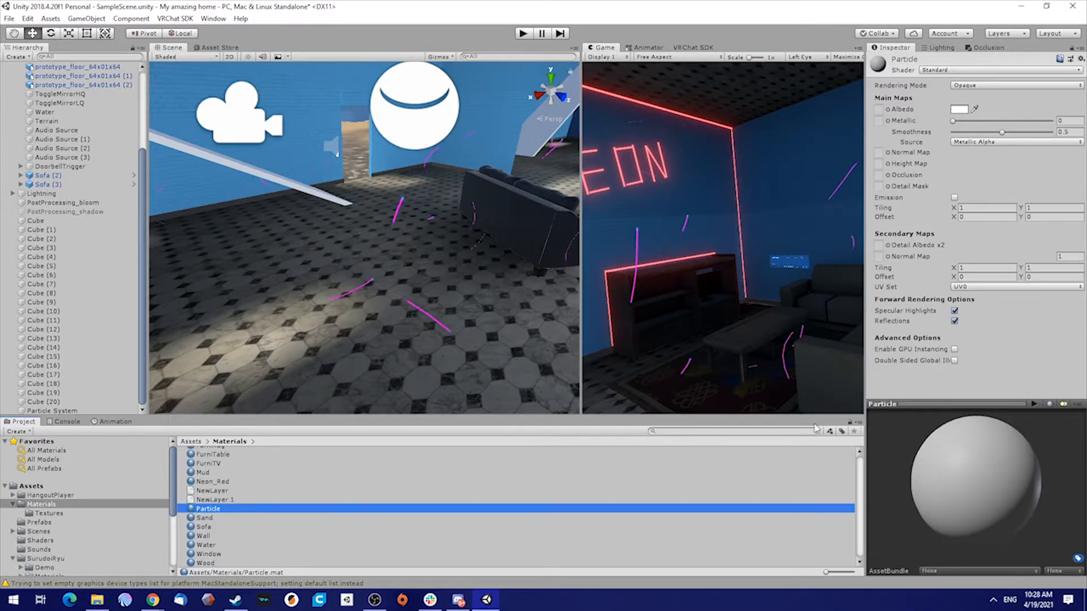
Step: Set the built-in Default-Particle texture as the material's albedo map
click(970, 109)
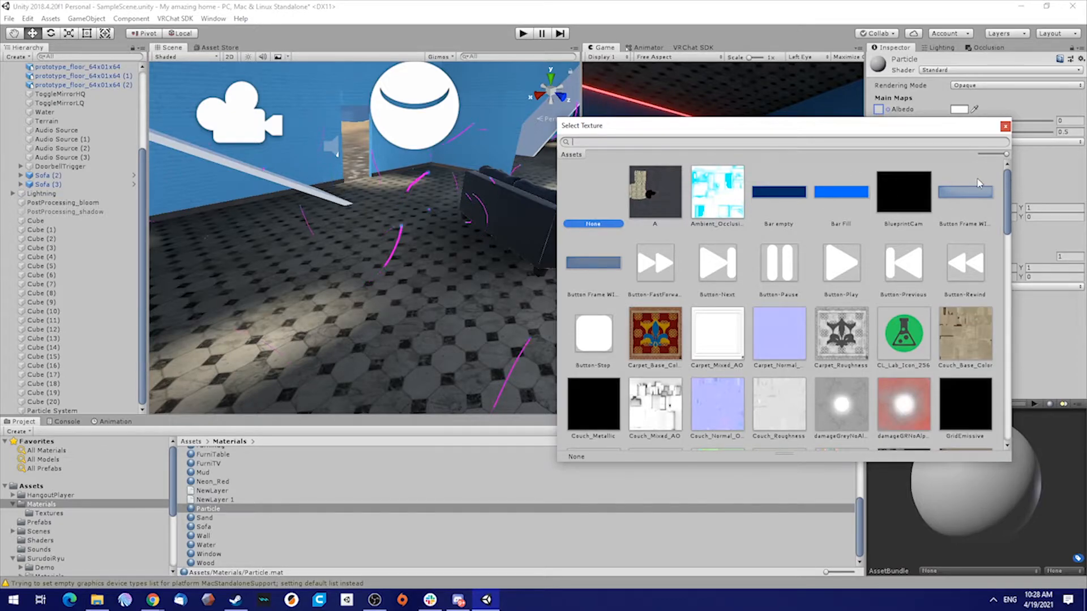
text(part)
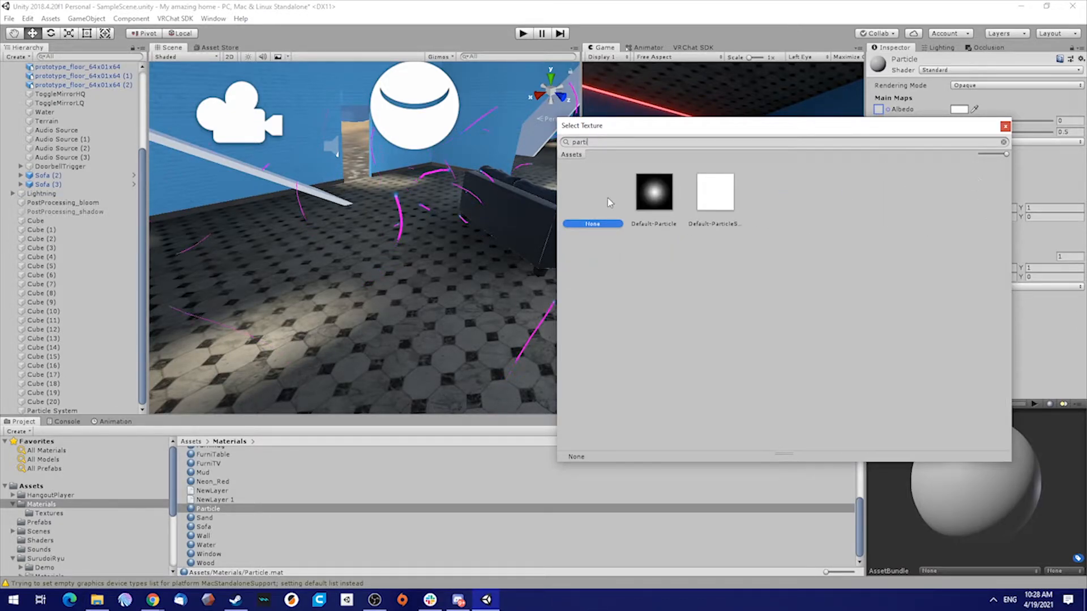
click(652, 192)
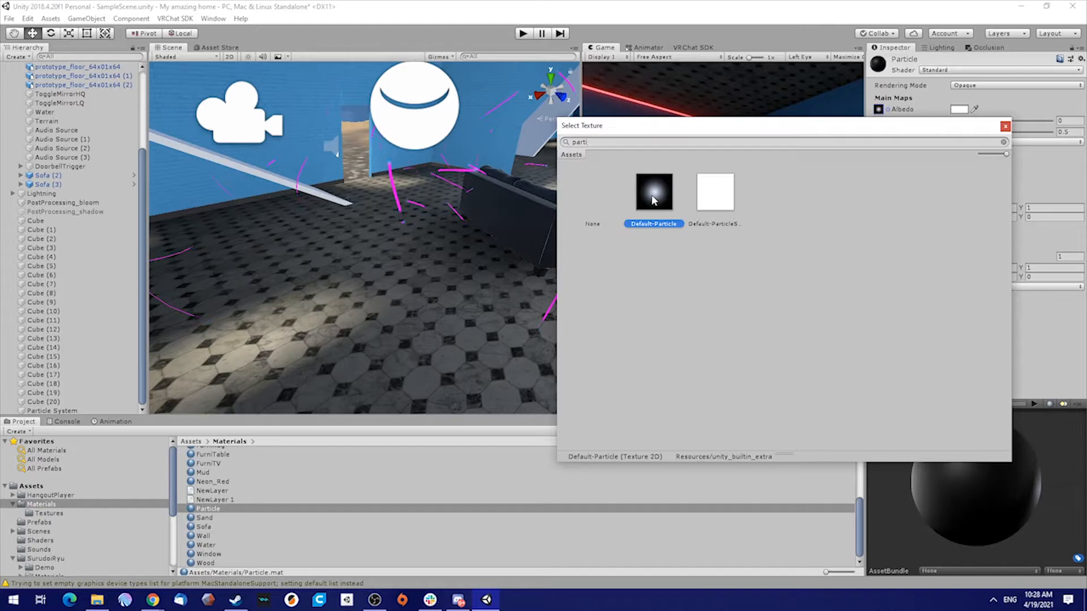
click(715, 192)
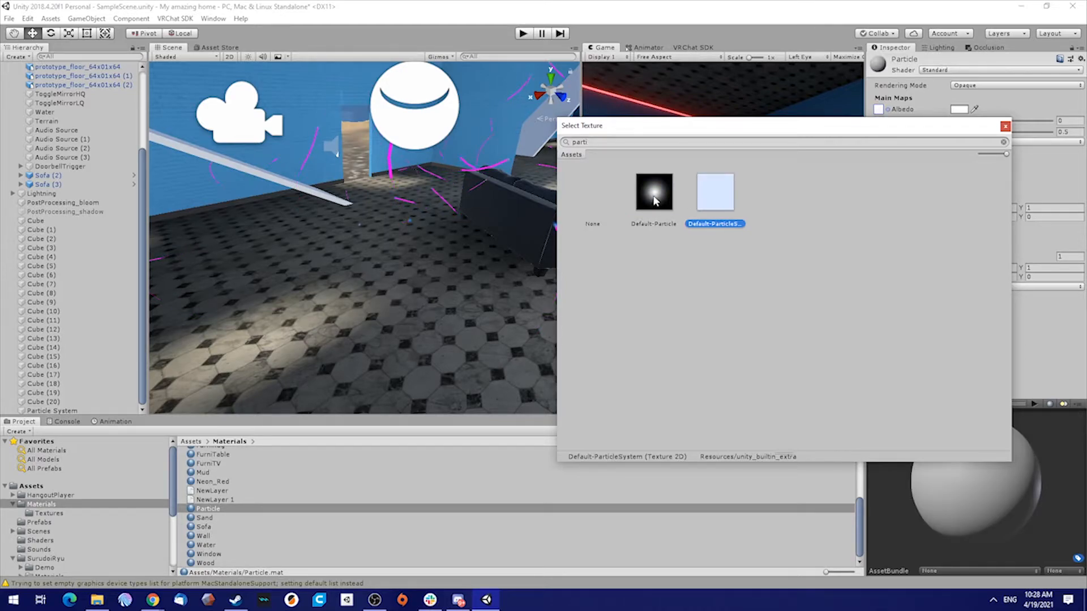
click(653, 193)
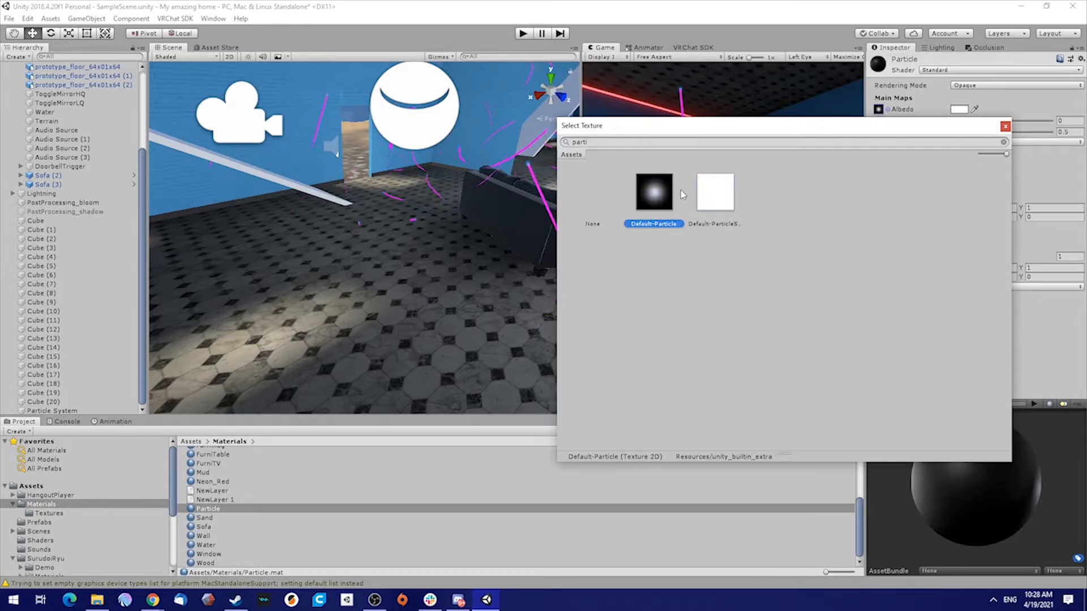
click(714, 193)
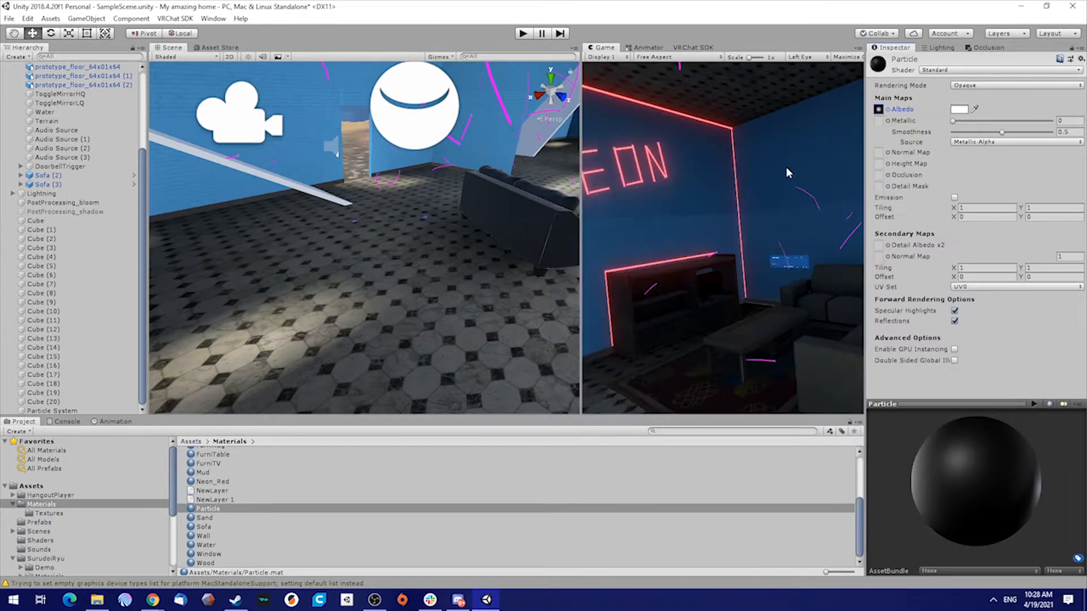
Step: Set the Particle material to Fade rendering mode with white emission enabled
click(1015, 85)
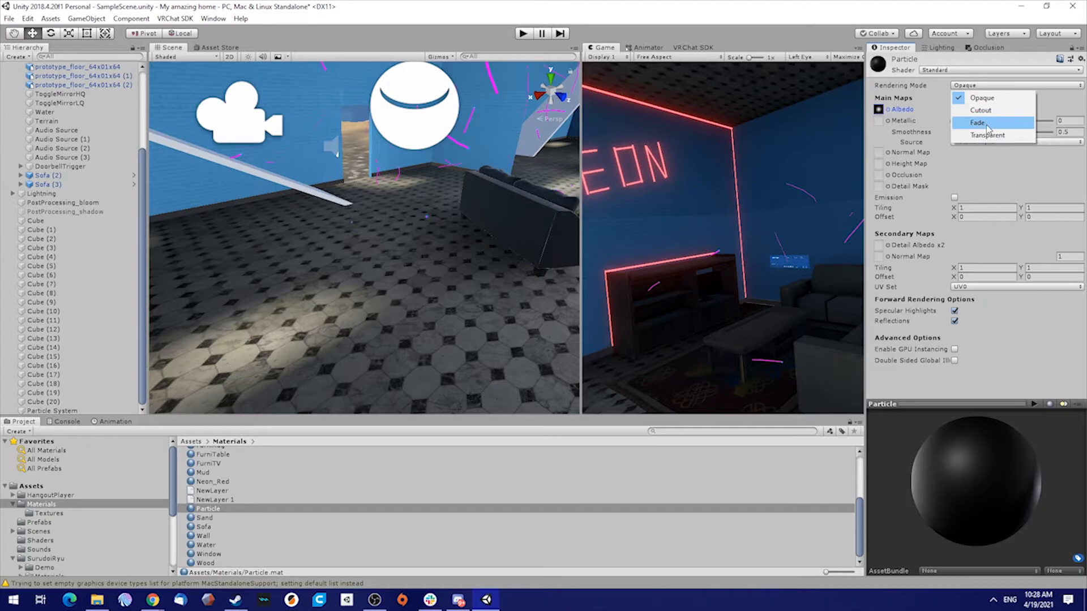
click(977, 123)
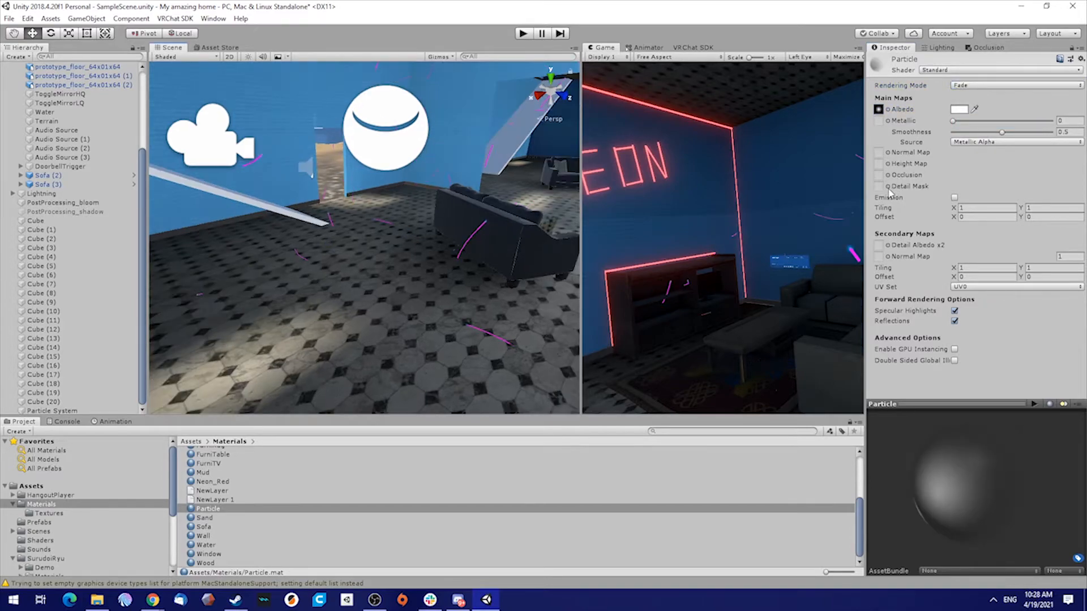
mouse_move(936, 203)
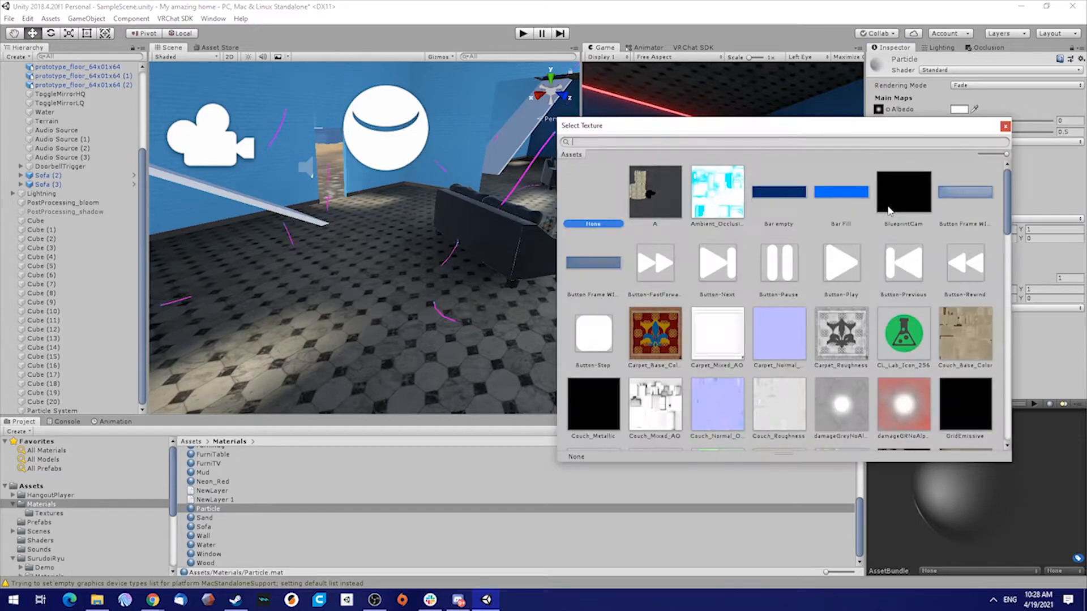
text(part)
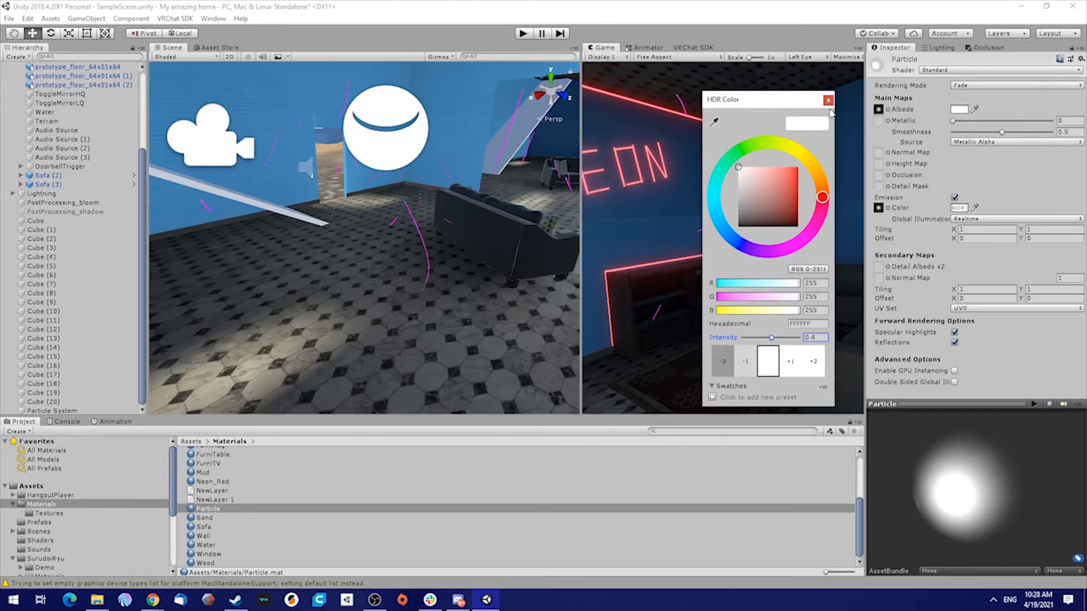
click(829, 100)
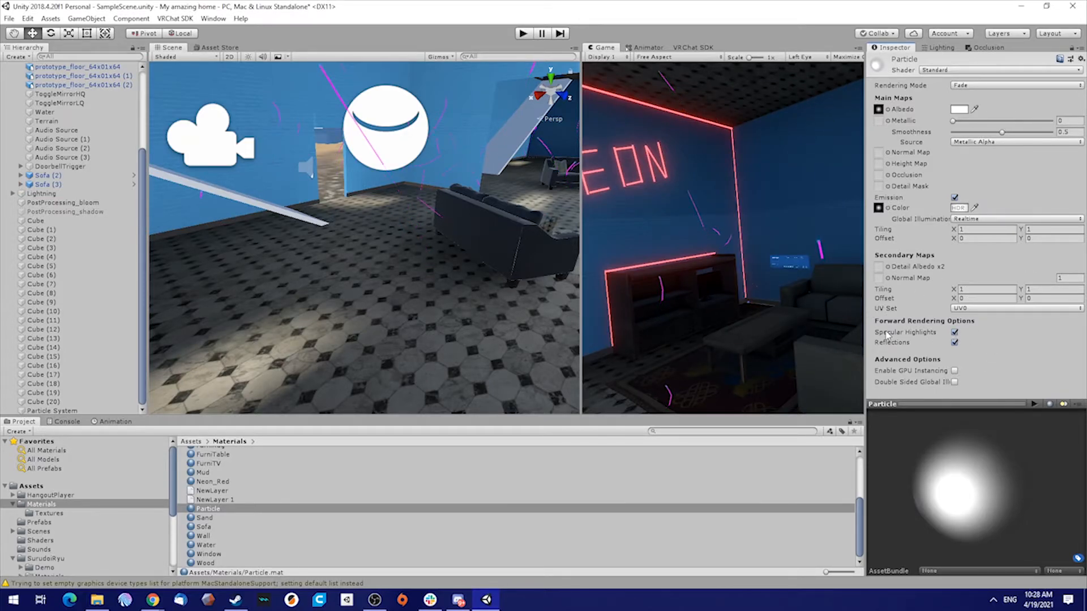
Step: Turn off specular highlights and reflections and enable GPU instancing
click(955, 332)
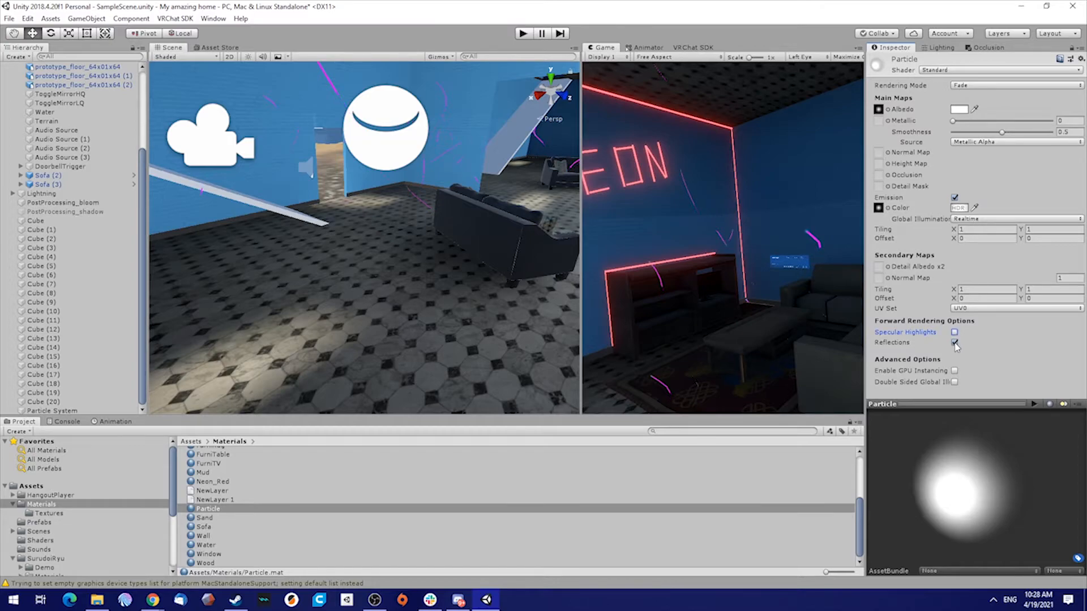
click(955, 332)
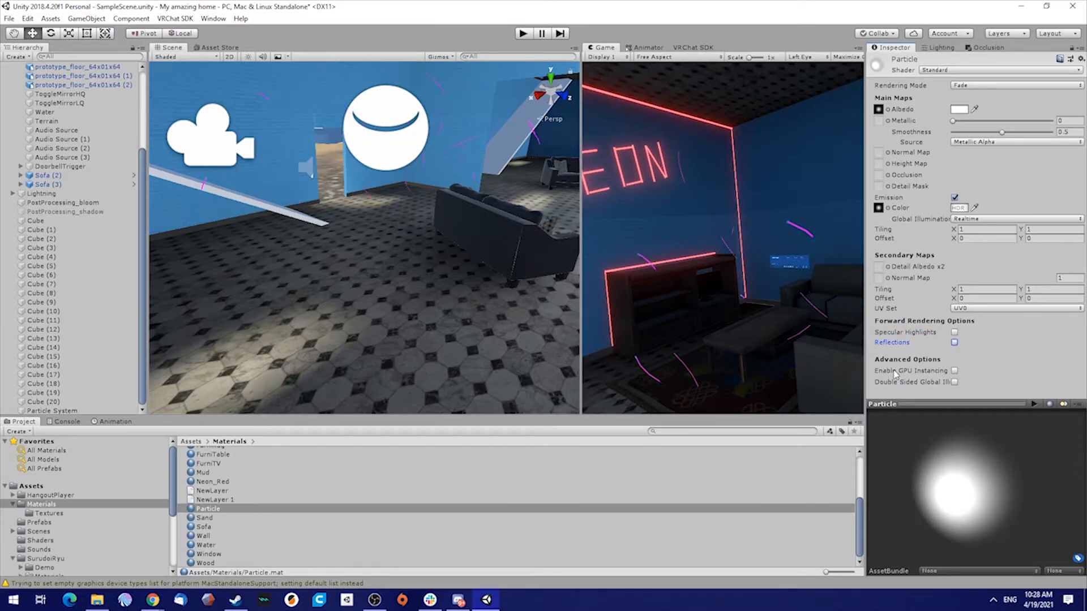
click(954, 371)
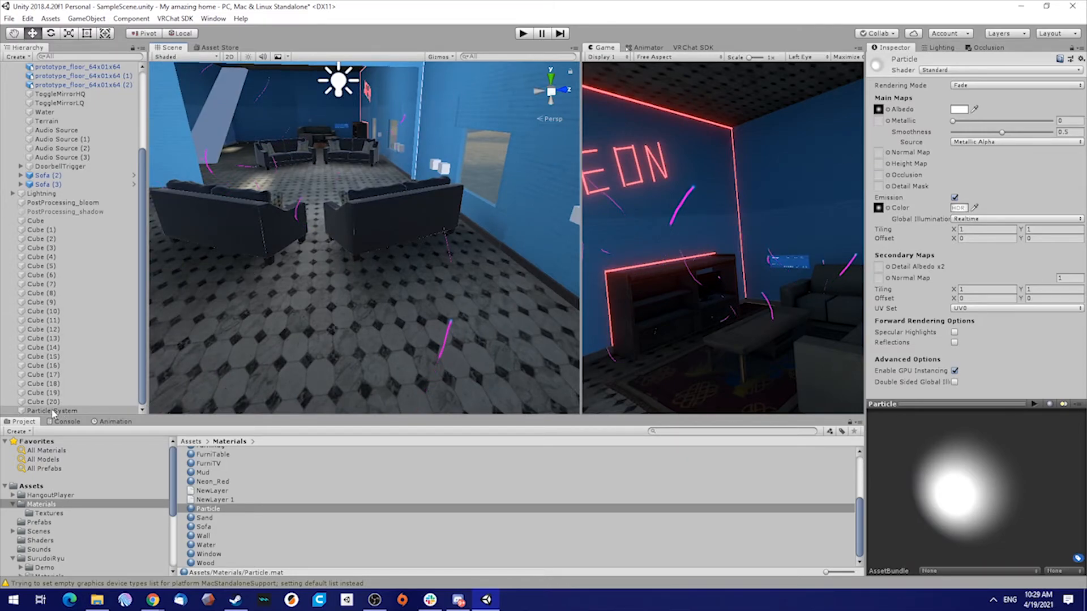
Step: Assign the Particle material as both the particle Material and Trail Material
click(52, 410)
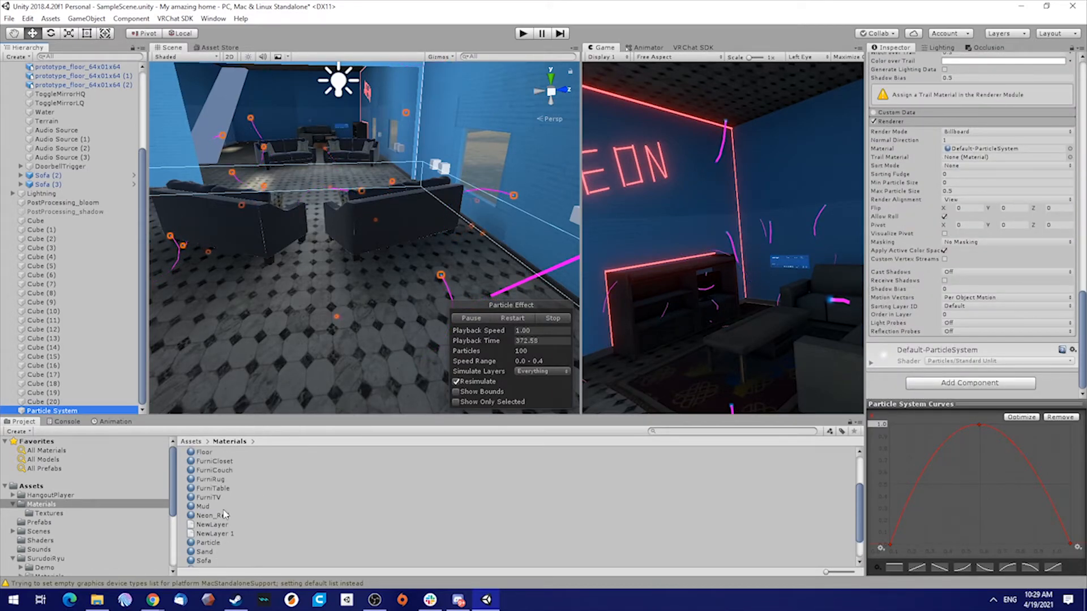
scroll(up, 3)
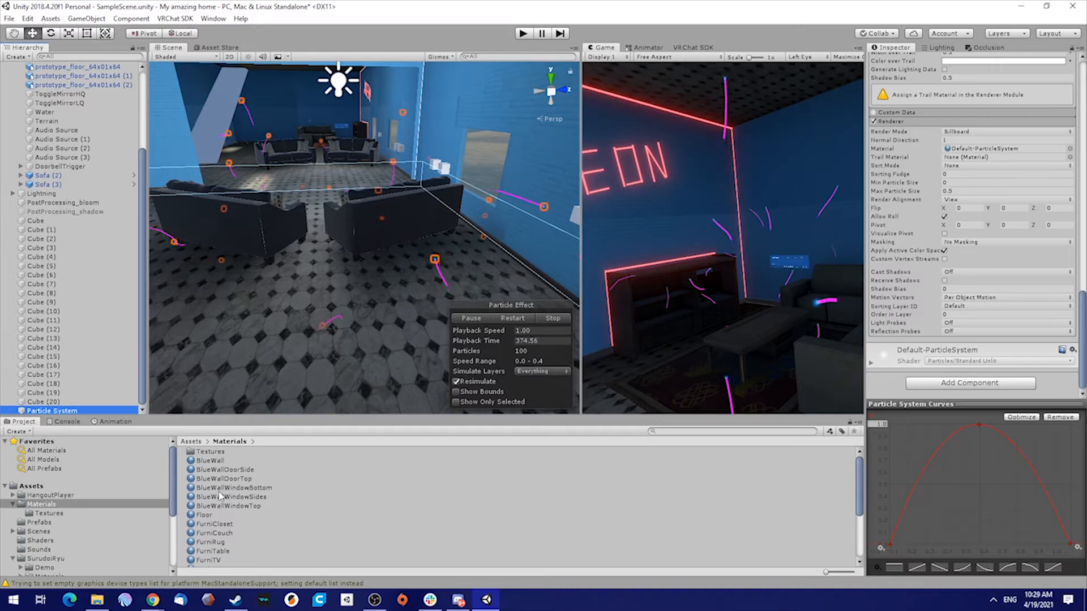
scroll(down, 3)
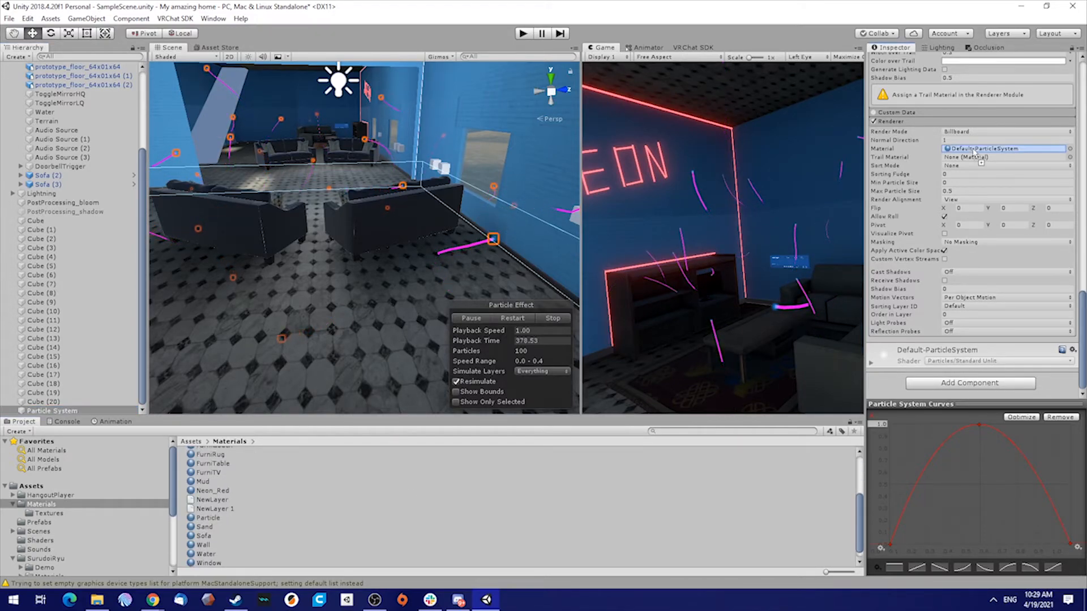
click(209, 517)
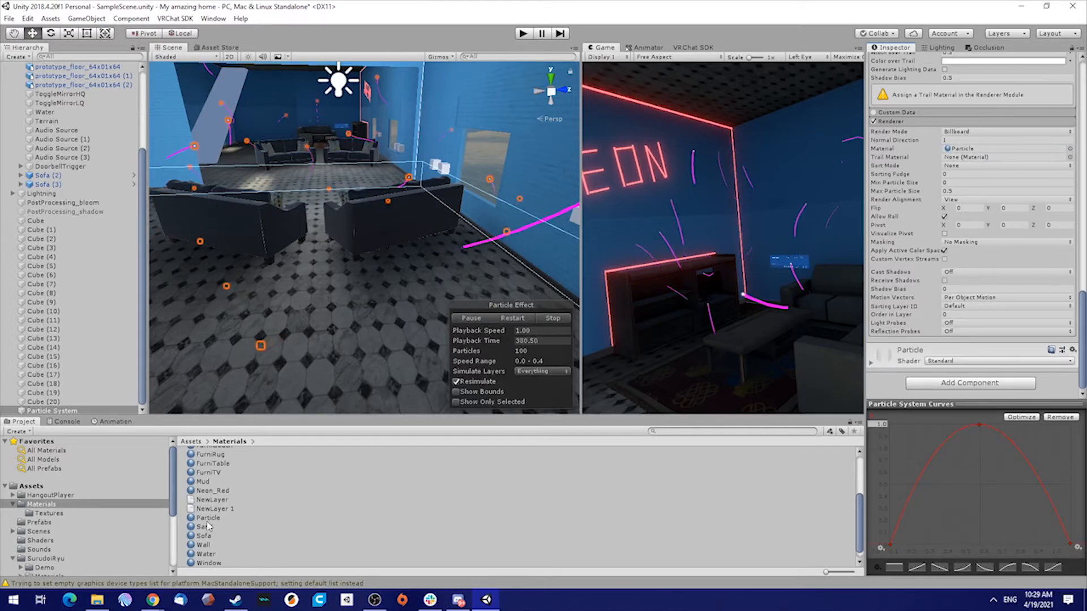
click(1004, 158)
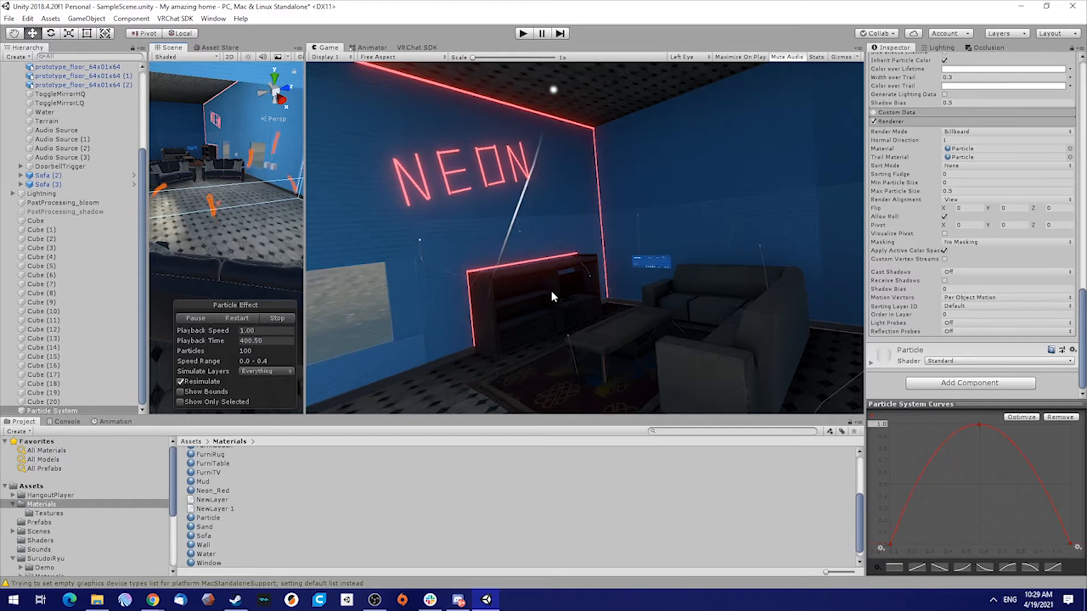
Step: Change the Particle material's emission colour to blue, keeping white albedo
click(209, 517)
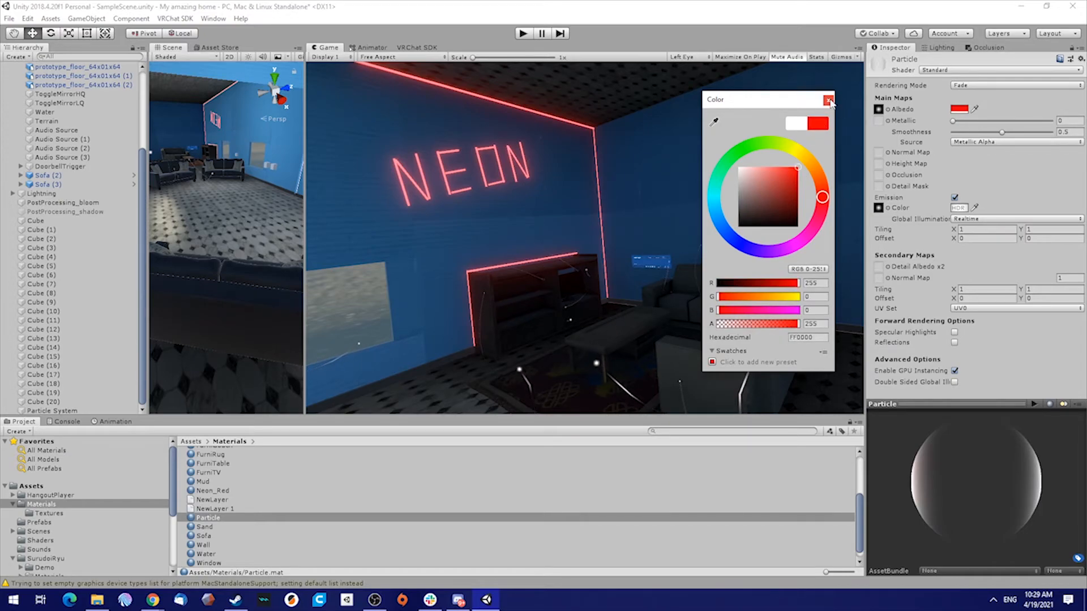
click(829, 101)
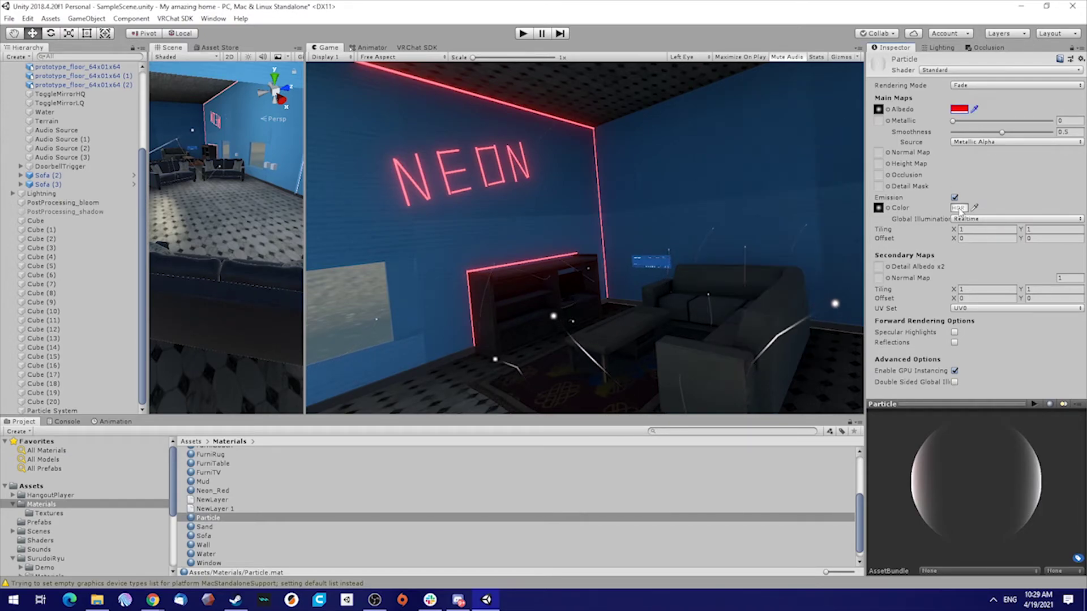
click(958, 208)
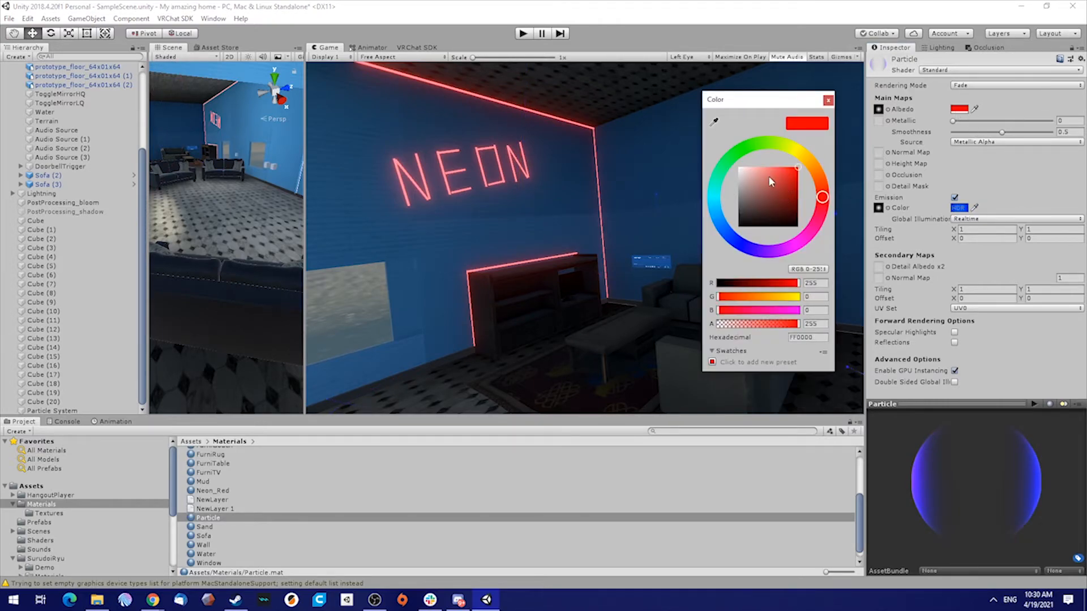
click(828, 99)
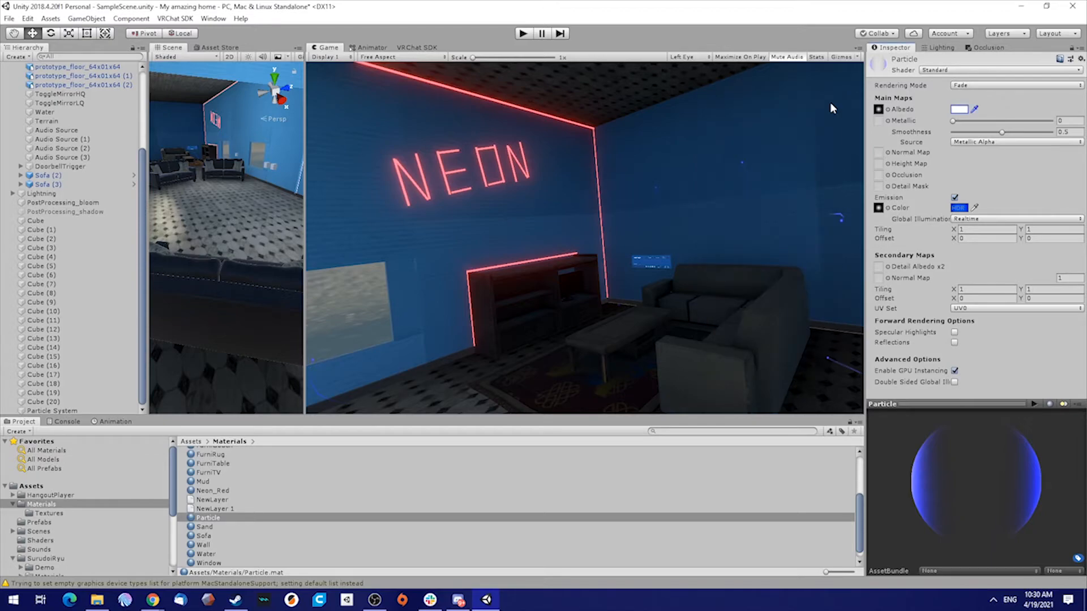
mouse_move(598, 256)
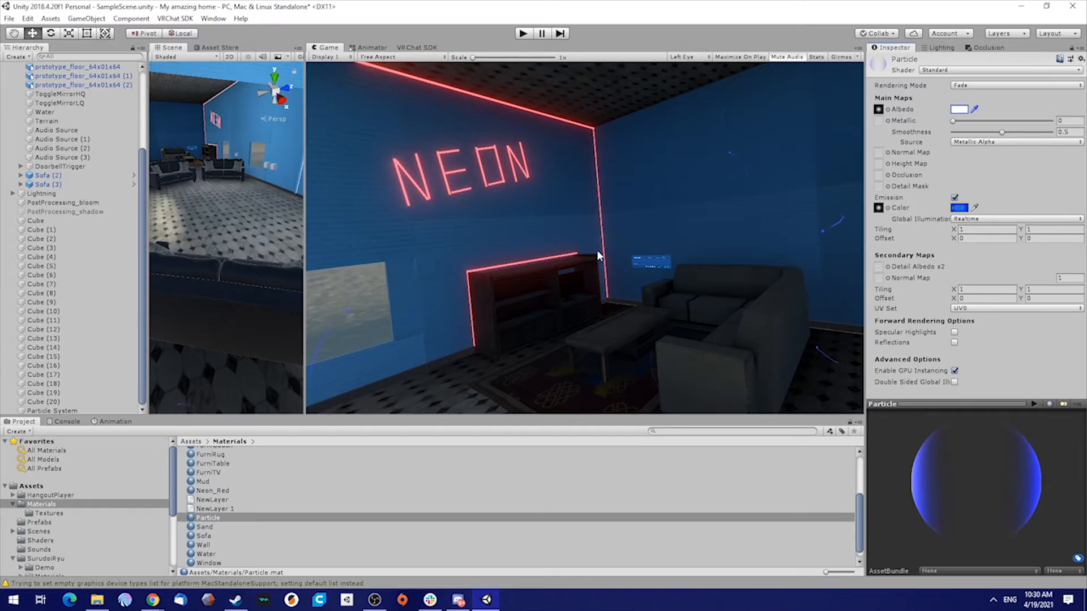
mouse_move(562, 273)
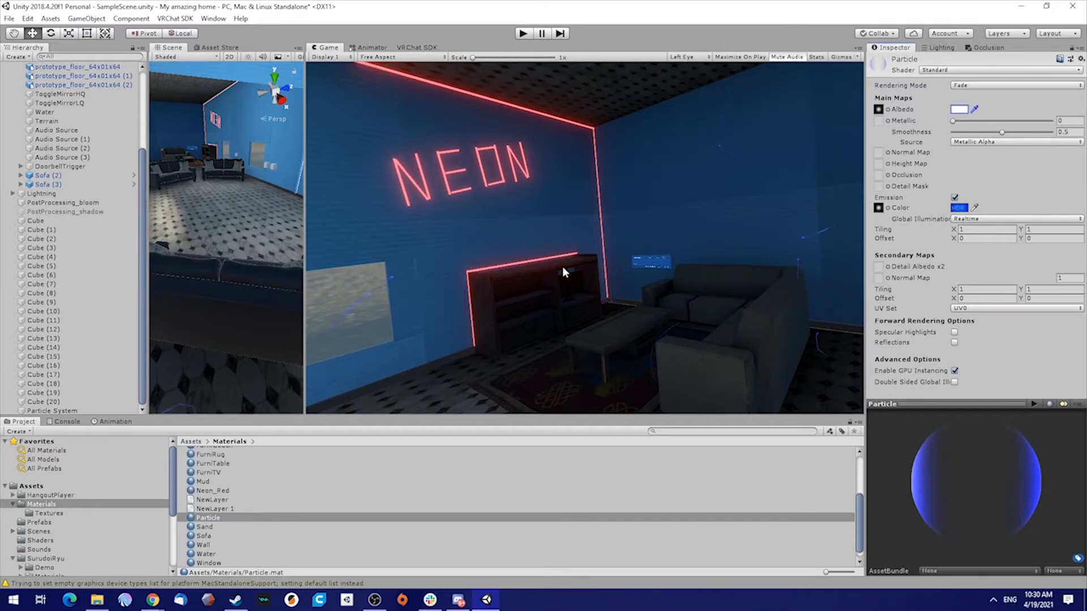